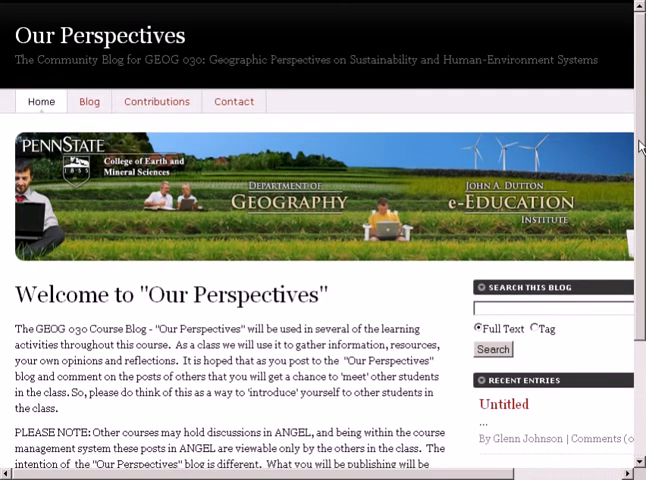
# Create a new, empty entry for the Our Perspectives blog from Manage This Blog.
pyautogui.scroll(-3)
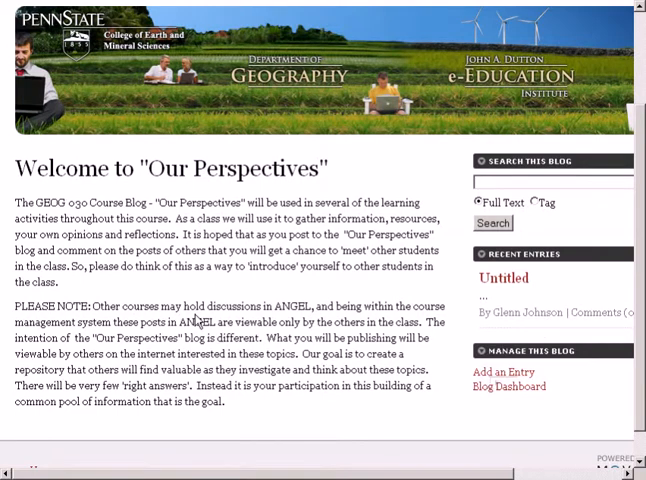
pyautogui.click(505, 372)
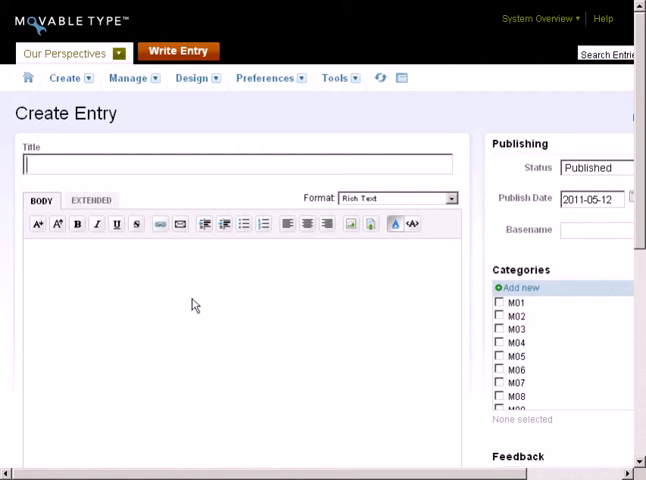
# Enter the title 'Module 2 - My biogas post' and body text 'This is my narrative ...'.
pyautogui.write('M')
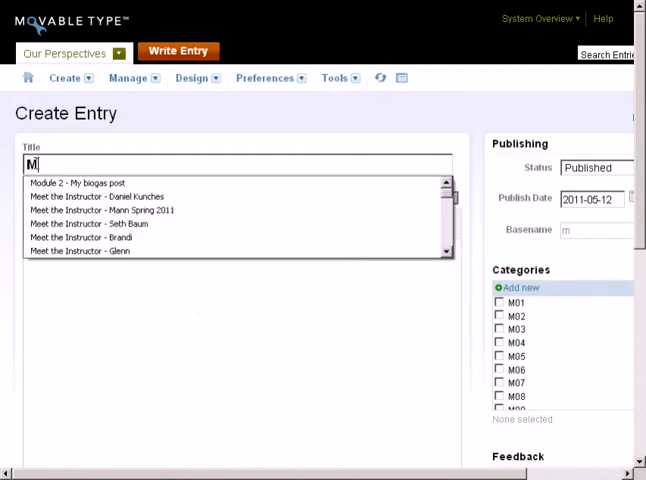
pyautogui.write('odule 2')
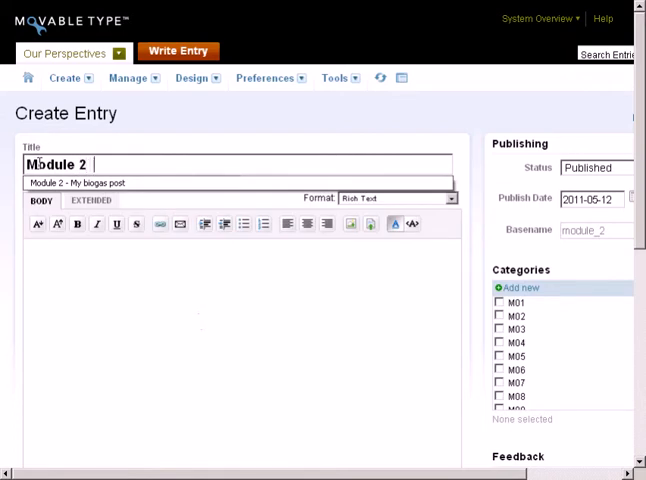
pyautogui.write('- My biogas post')
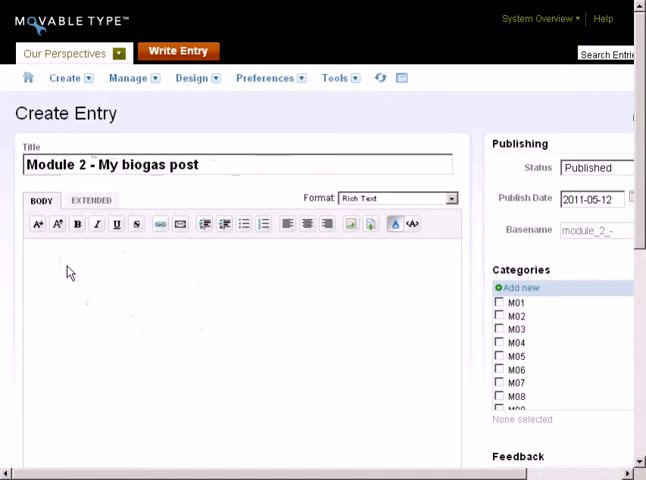
pyautogui.write('This is my')
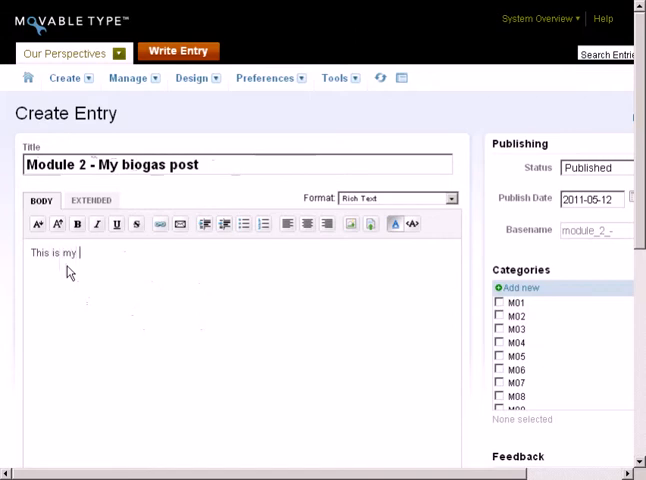
pyautogui.write('narrative')
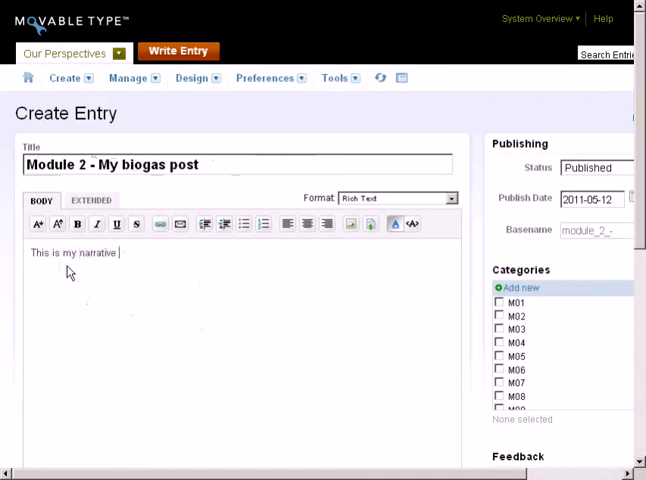
pyautogui.write('...')
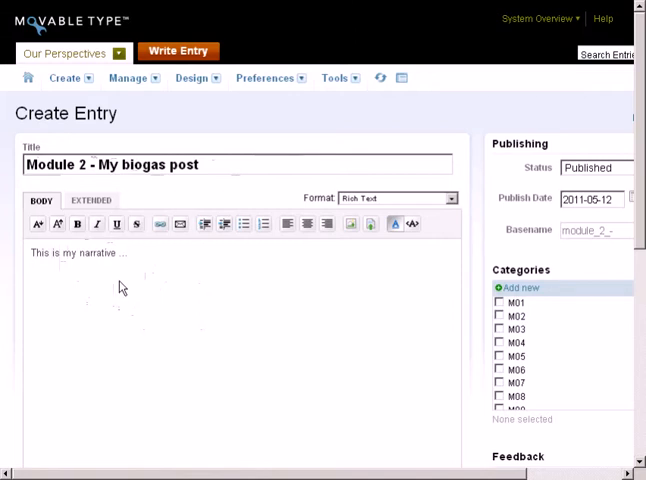
# Start a new line below the narrative and bring up the Insert Image asset list.
pyautogui.click(32, 278)
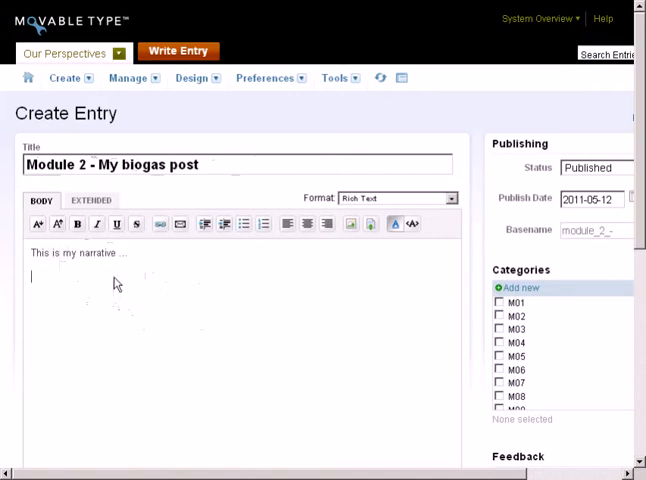
pyautogui.moveTo(362, 277)
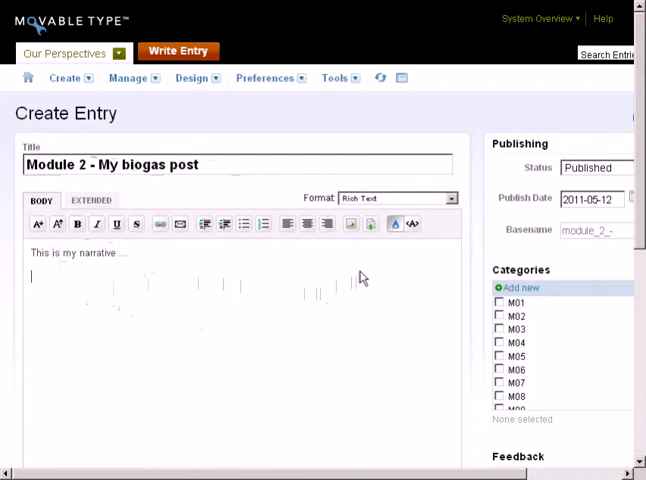
pyautogui.moveTo(351, 271)
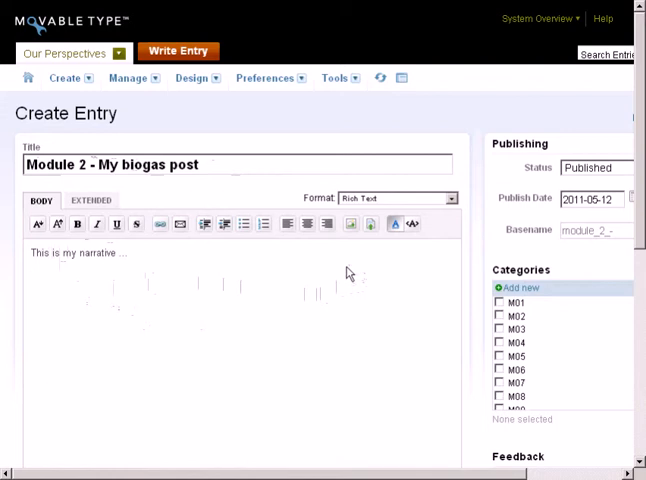
pyautogui.moveTo(350, 224)
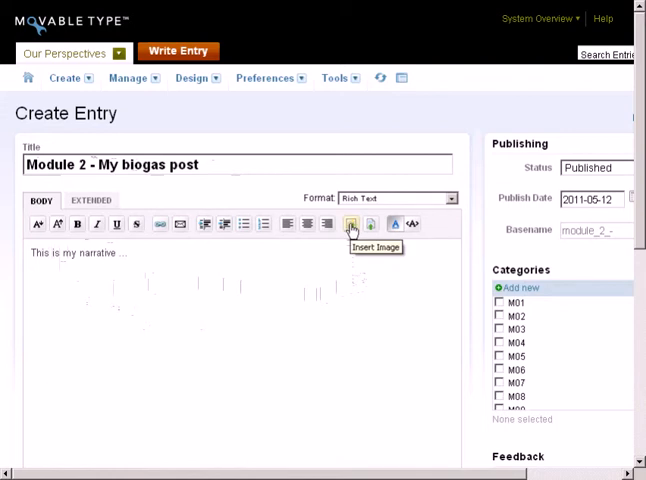
pyautogui.click(351, 224)
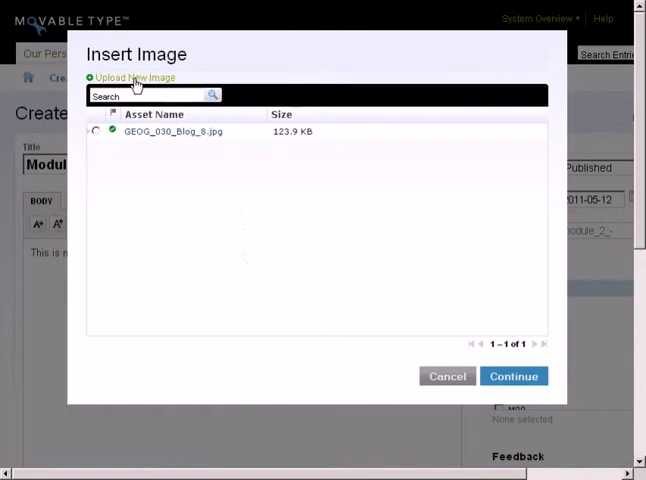
# Upload my_diagram_gfj100.jpg from the Desktop as a new image.
pyautogui.click(134, 78)
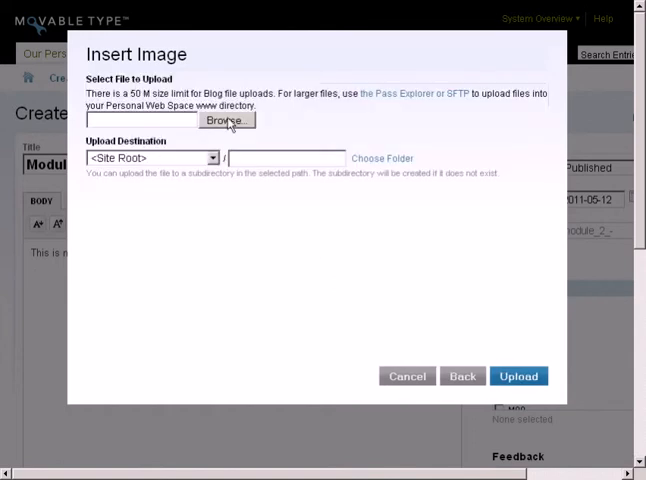
pyautogui.click(225, 120)
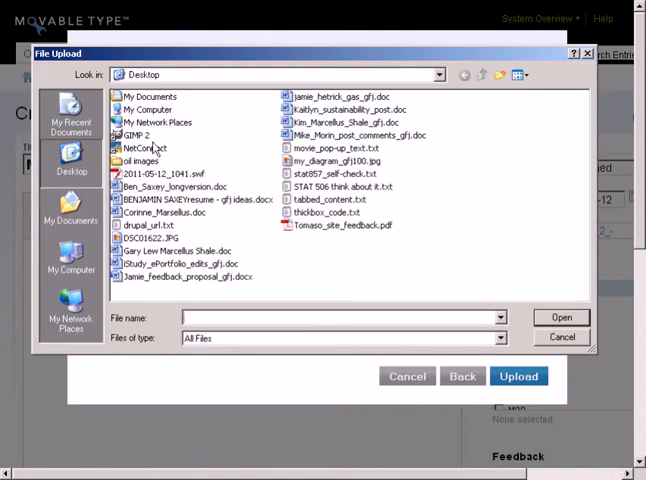
pyautogui.click(333, 160)
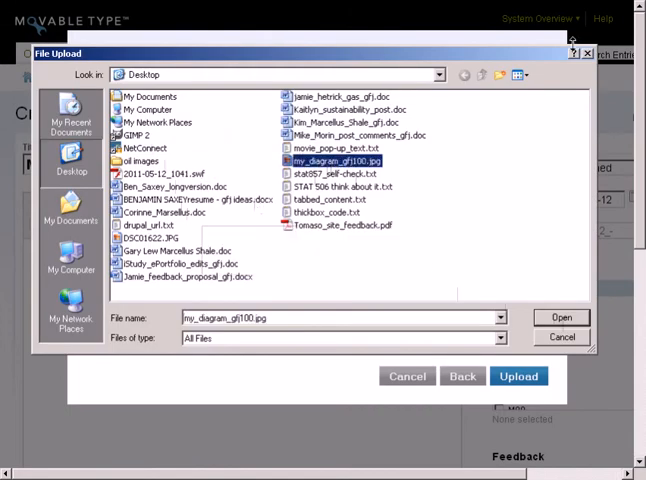
pyautogui.click(560, 317)
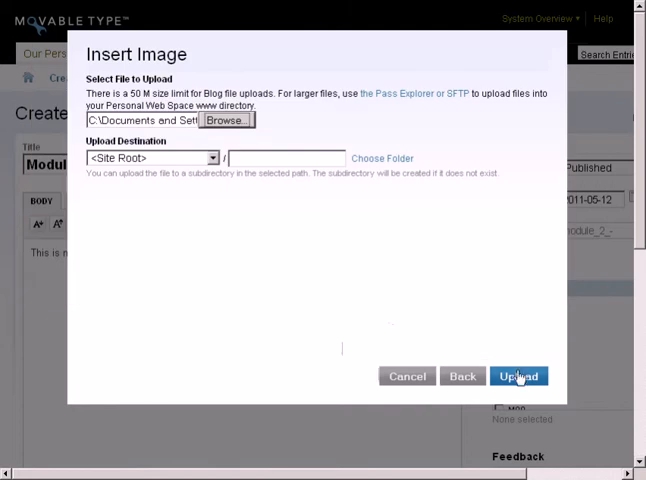
pyautogui.click(518, 375)
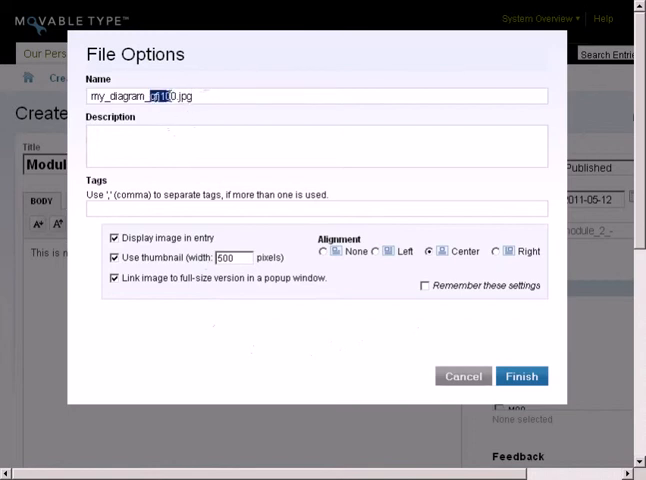
# Insert the diagram as a centred 500-pixel thumbnail with no full-size popup link.
pyautogui.click(207, 130)
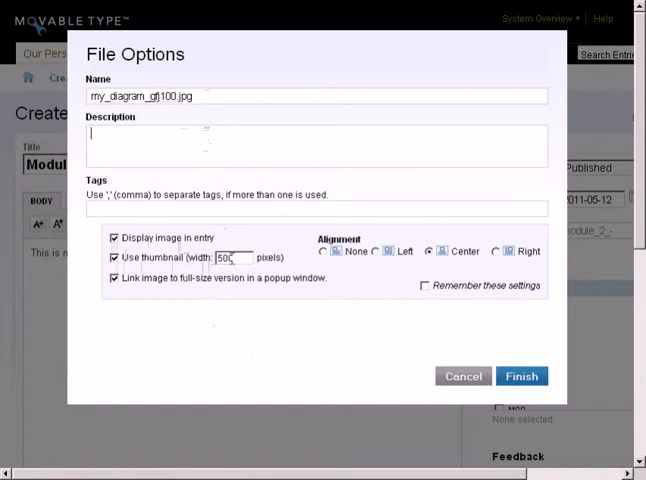
pyautogui.write('520')
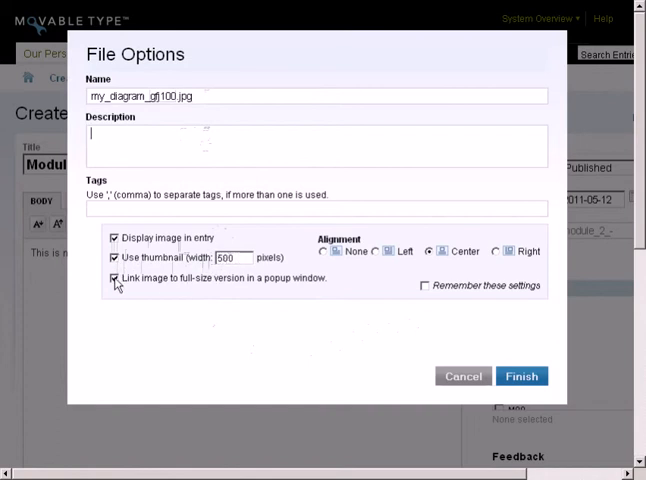
pyautogui.click(115, 279)
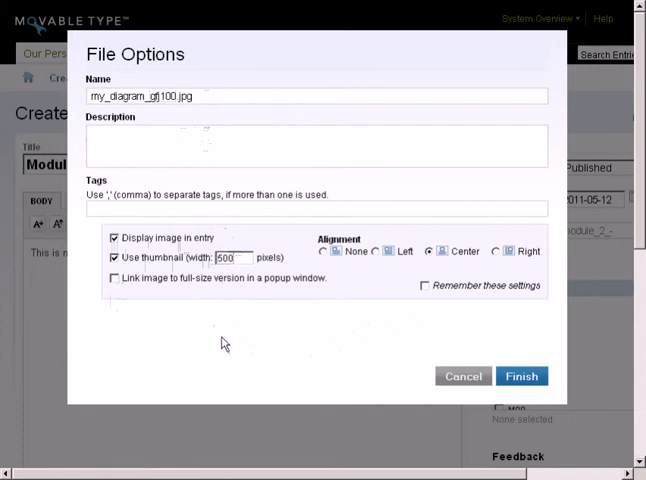
pyautogui.moveTo(221, 338)
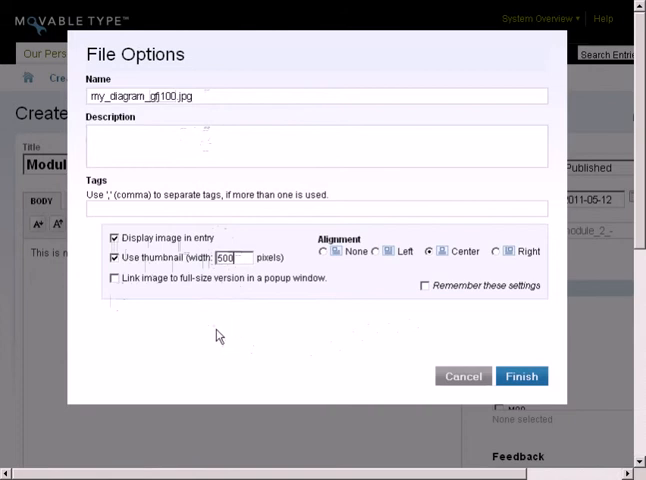
pyautogui.moveTo(180, 285)
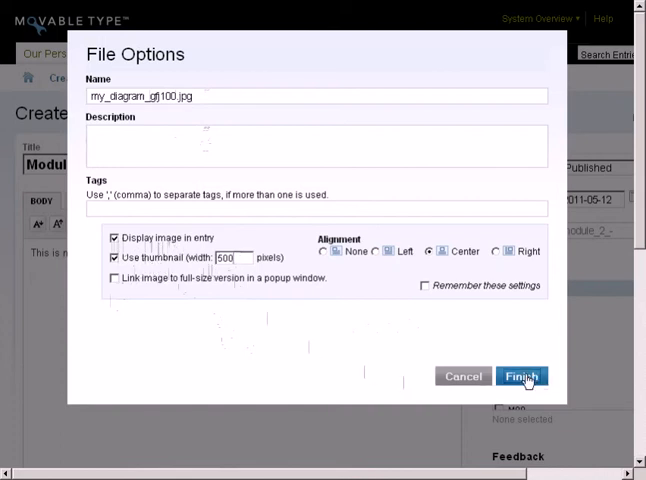
pyautogui.click(521, 376)
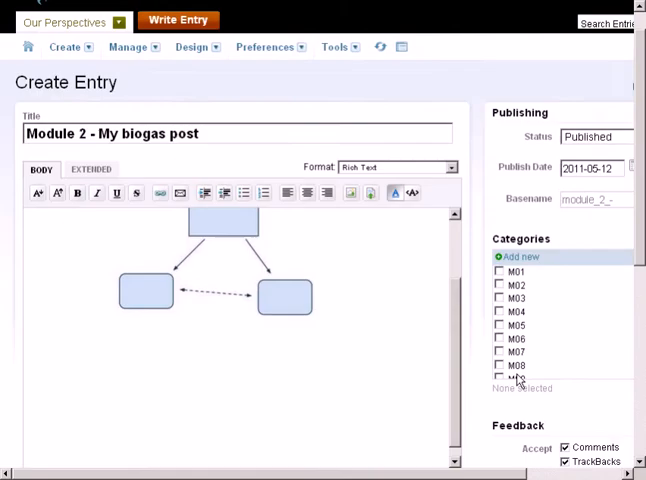
# Type 'This is my narrative ...' above the image and file the entry under M02.
pyautogui.write('This is my narrative ...')
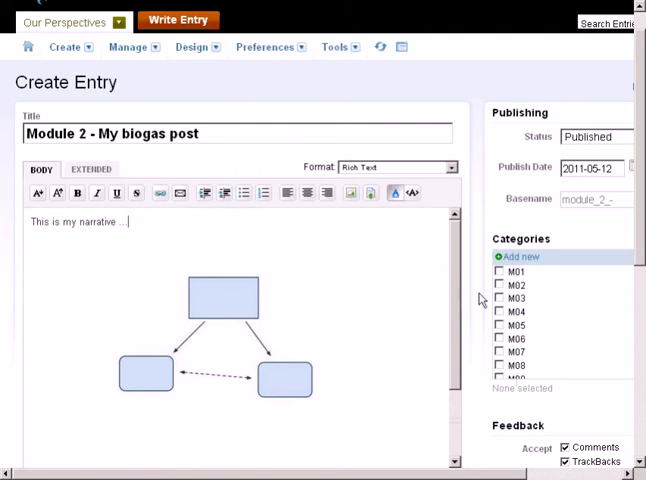
pyautogui.click(498, 285)
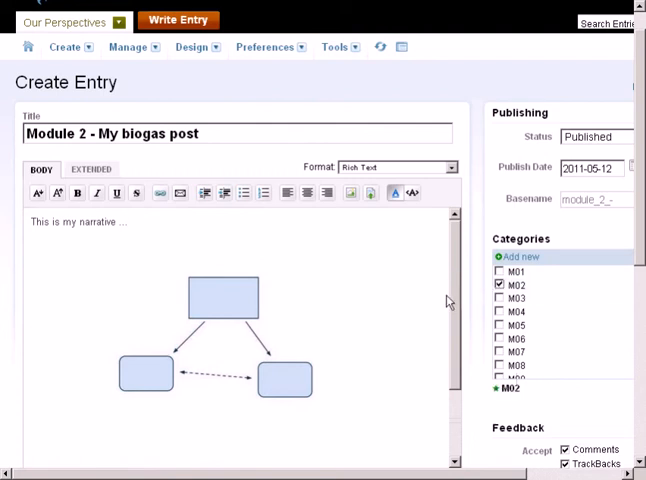
pyautogui.moveTo(458, 290)
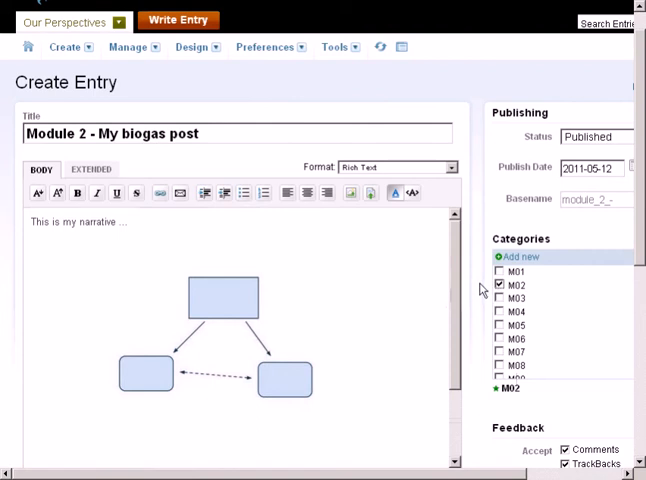
pyautogui.moveTo(480, 289)
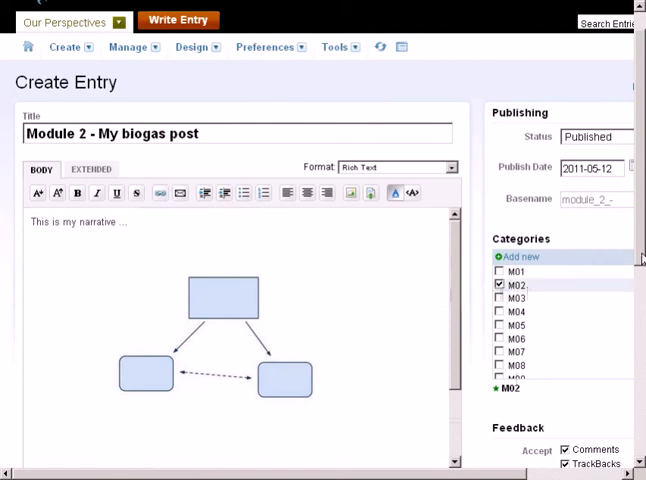
# Save and publish the 'Module 2 - My biogas post' entry.
pyautogui.scroll(-3)
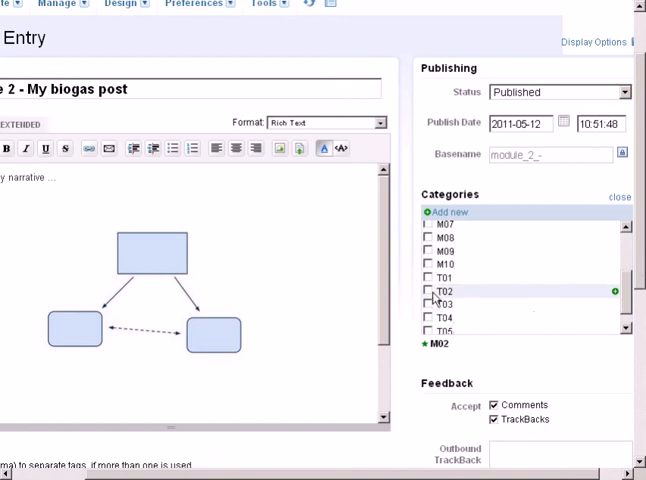
pyautogui.moveTo(617, 298)
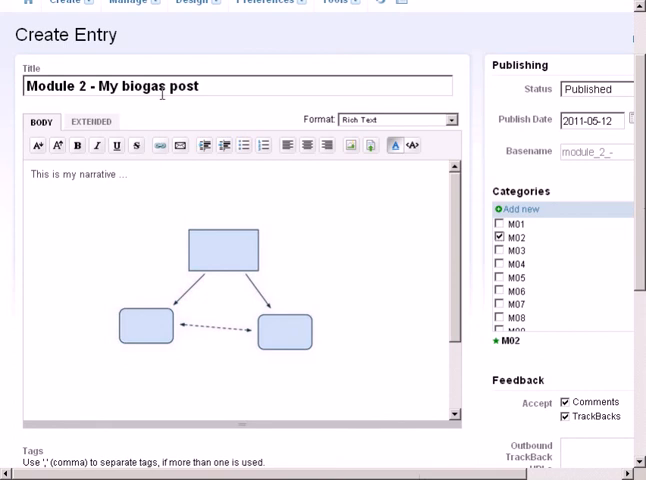
pyautogui.moveTo(244, 287)
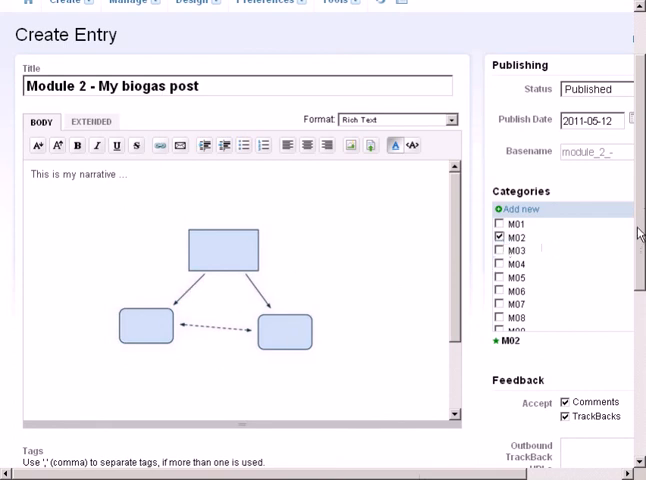
pyautogui.scroll(-3)
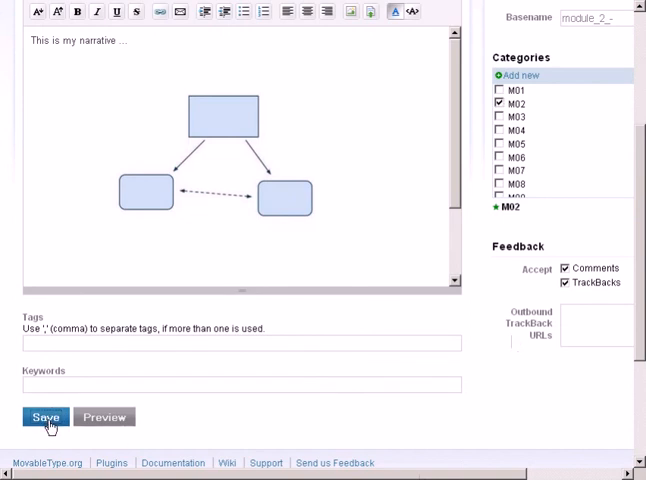
pyautogui.click(45, 417)
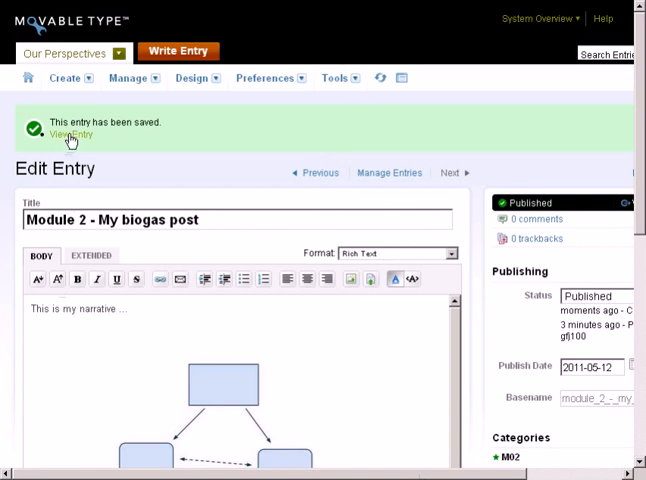
# View the published biogas post live on the Our Perspectives blog.
pyautogui.click(70, 135)
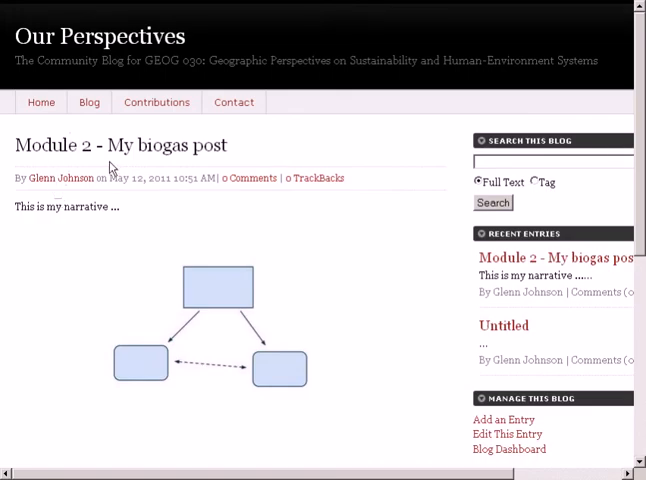
pyautogui.moveTo(133, 268)
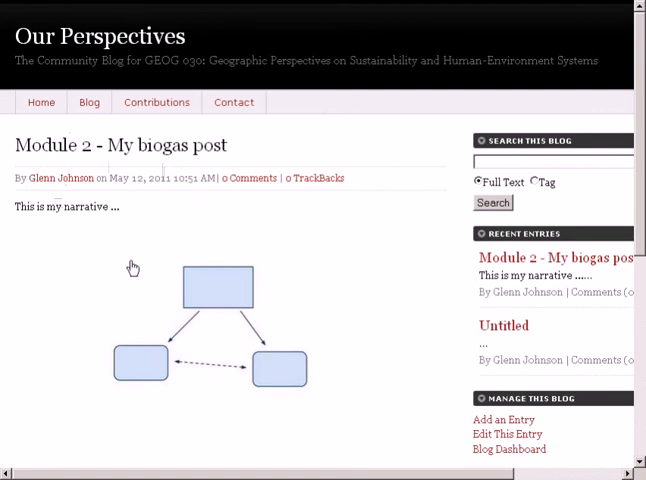
pyautogui.moveTo(96, 273)
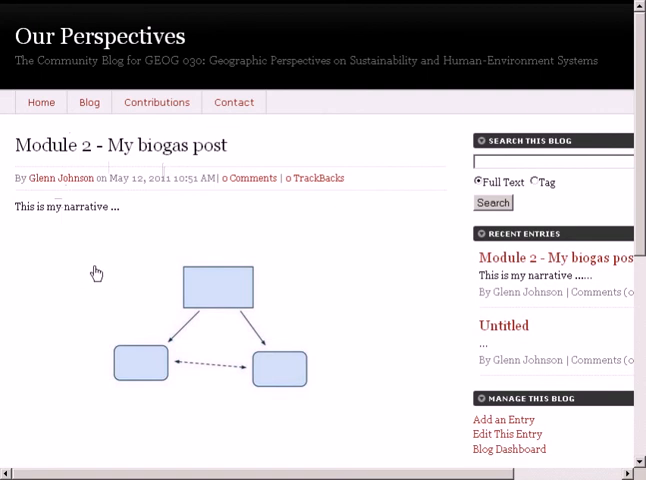
pyautogui.moveTo(258, 228)
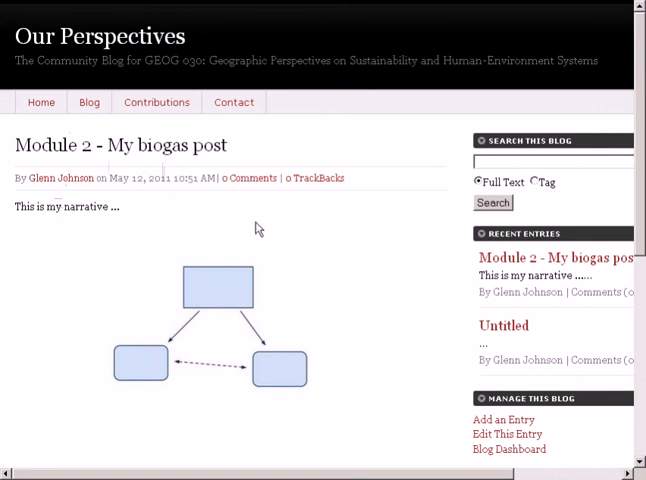
pyautogui.moveTo(335, 302)
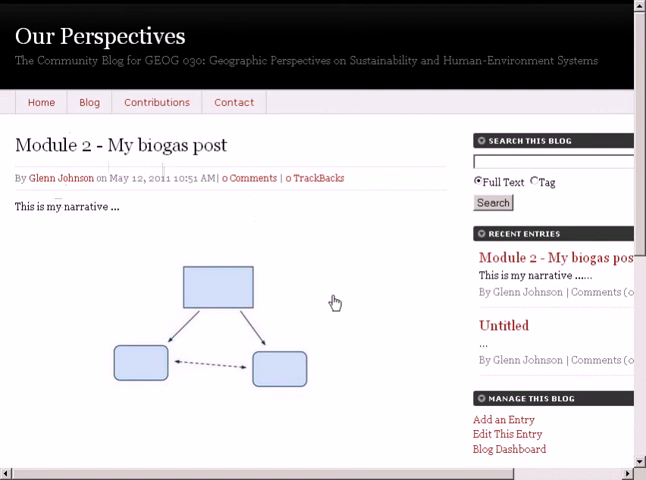